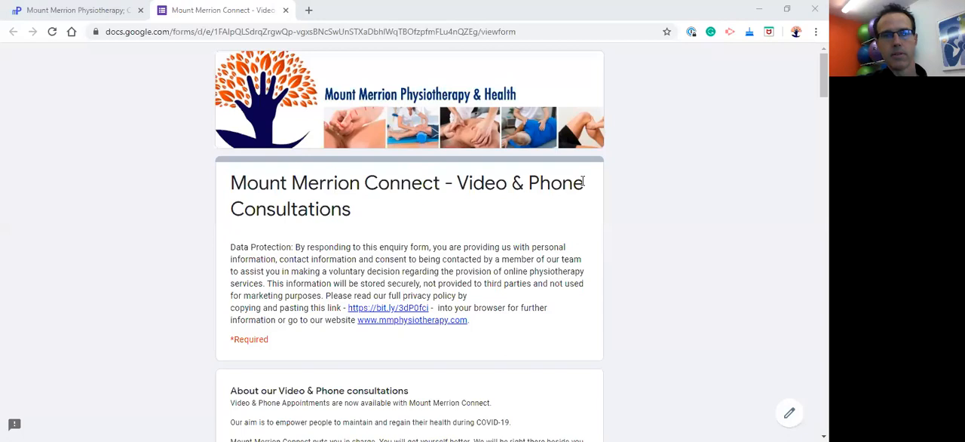
mouse_move(489, 175)
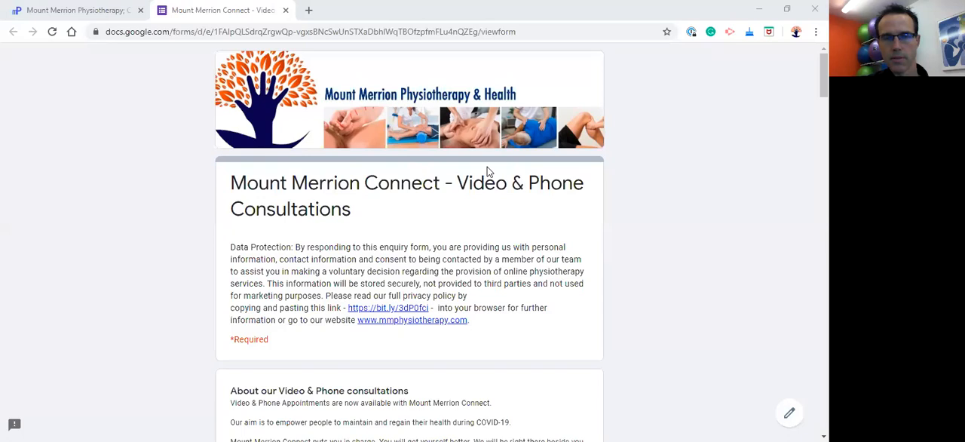
mouse_move(452, 166)
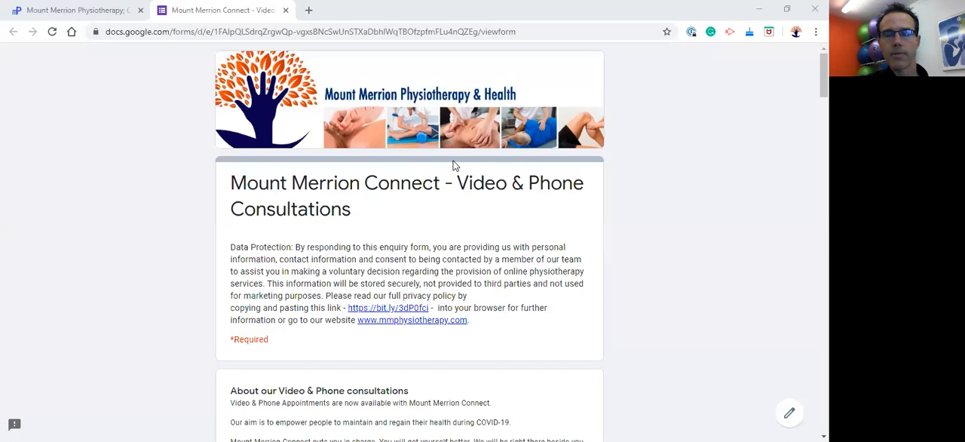
scroll(down, 3)
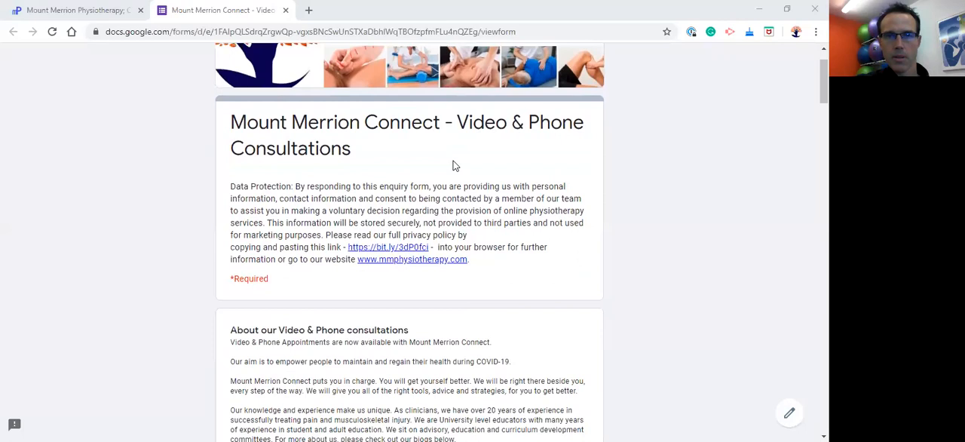
scroll(down, 3)
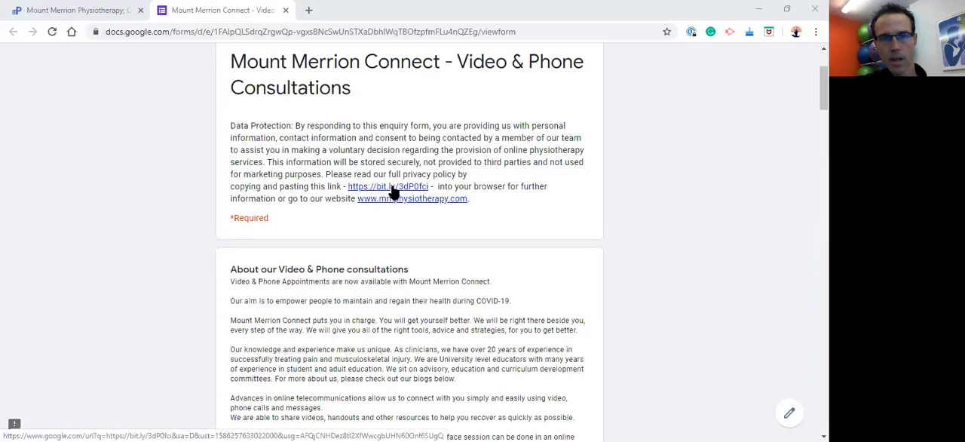
scroll(down, 3)
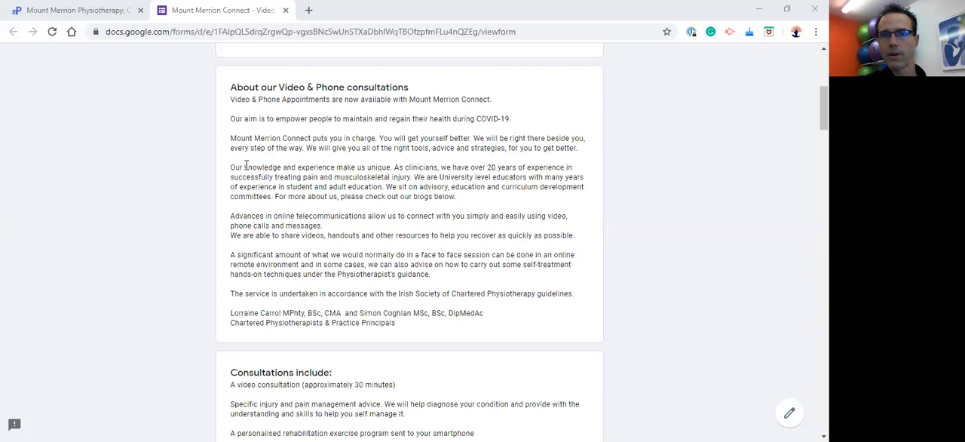
mouse_move(281, 174)
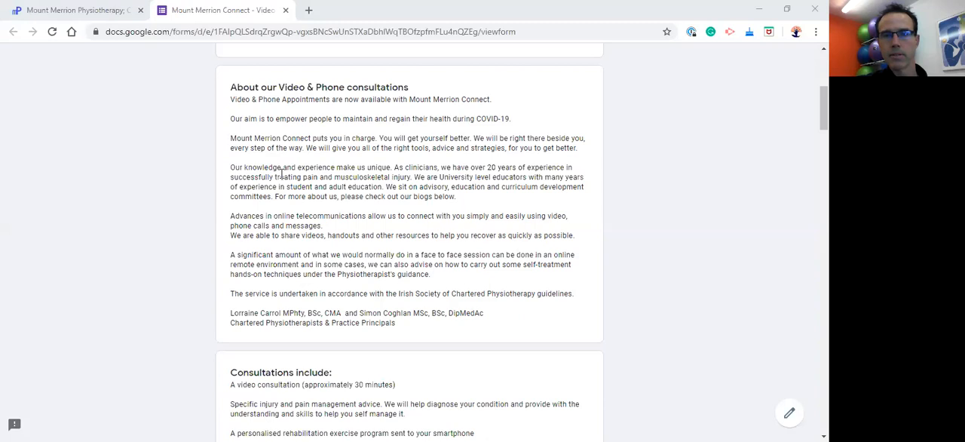
mouse_move(335, 181)
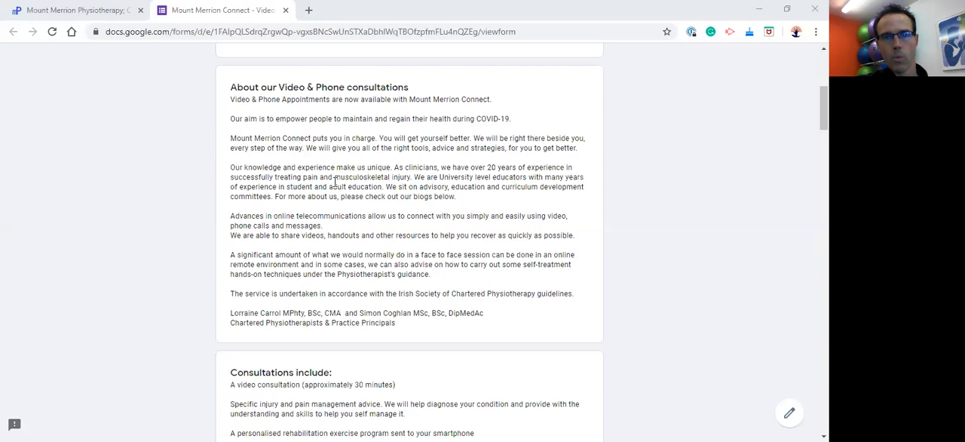
mouse_move(201, 195)
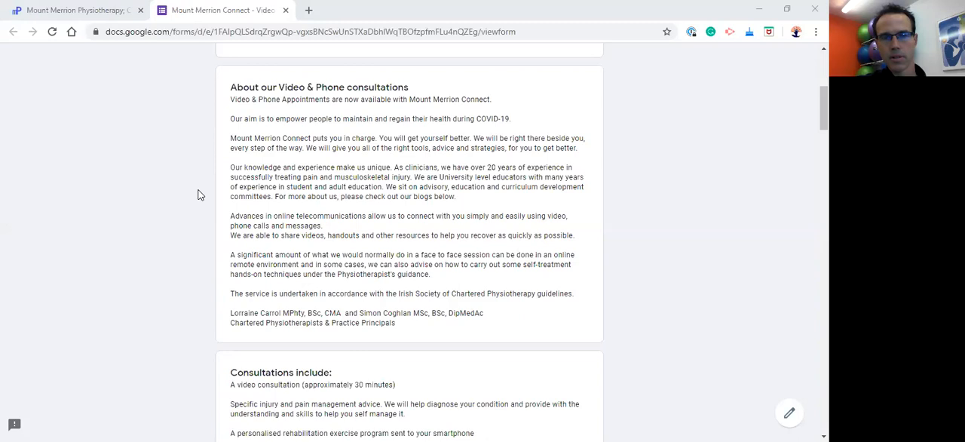
mouse_move(229, 190)
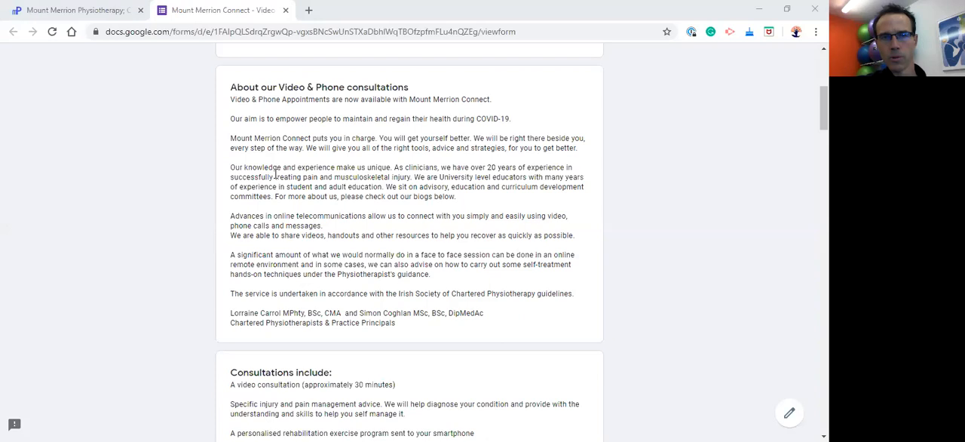
mouse_move(290, 166)
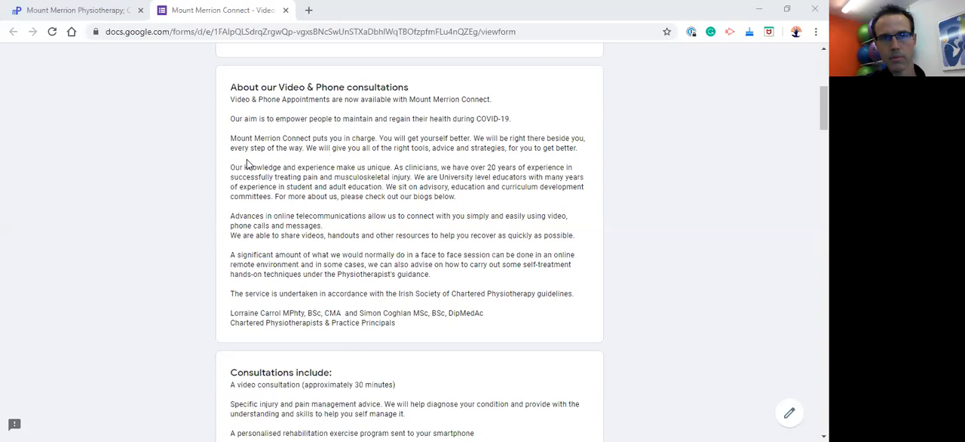
scroll(down, 3)
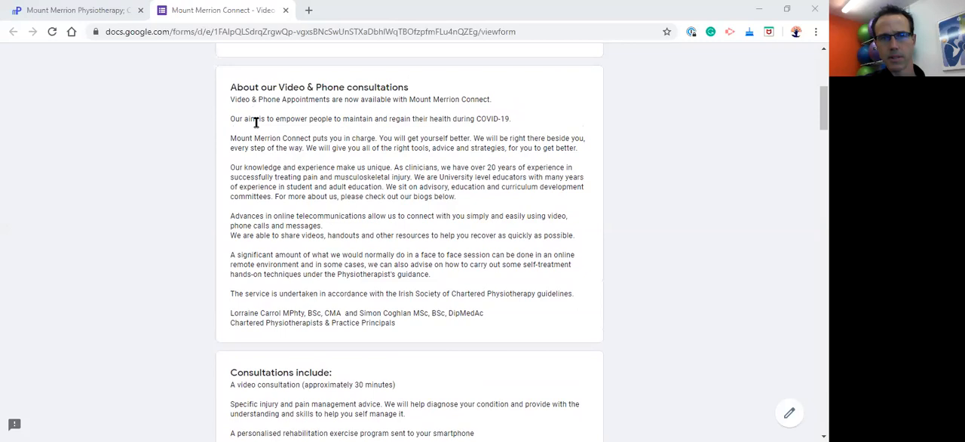
mouse_move(235, 164)
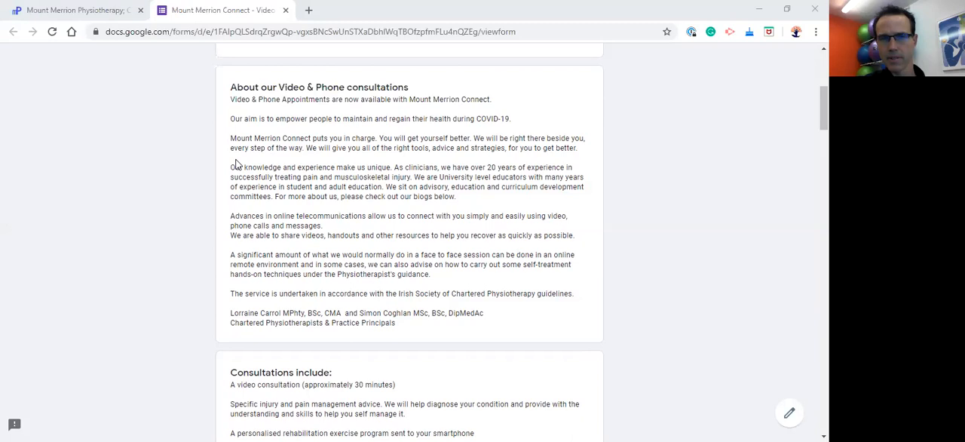
mouse_move(232, 184)
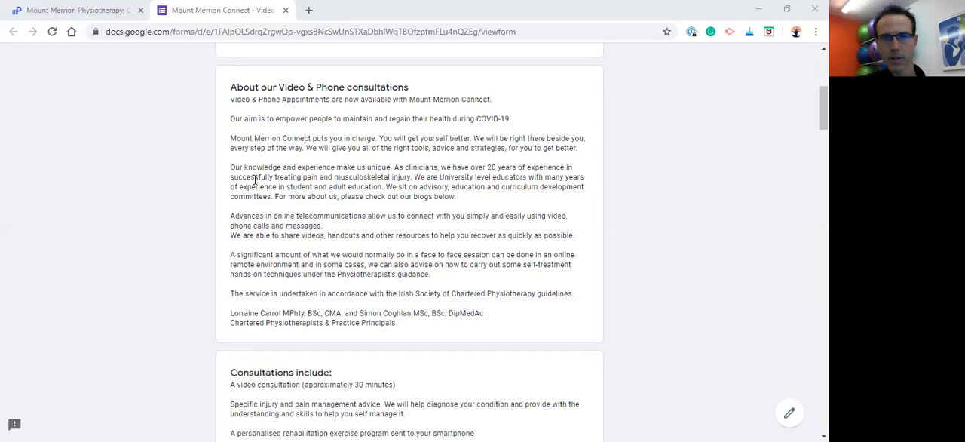
scroll(down, 3)
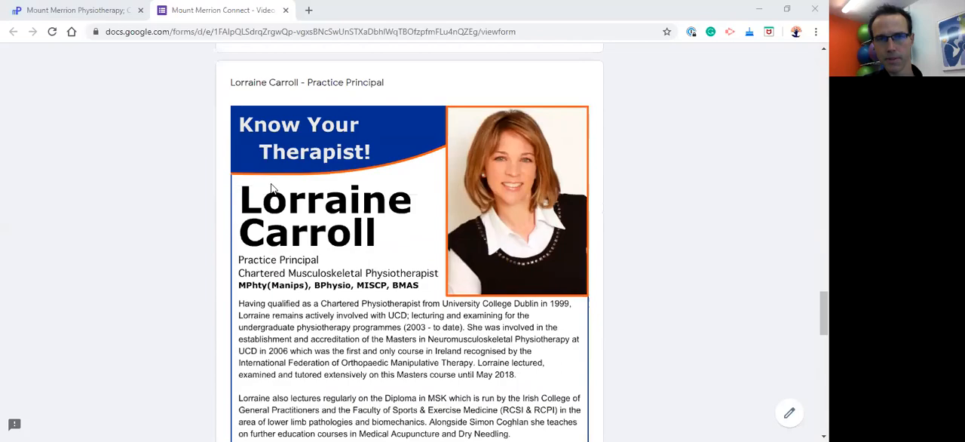
scroll(down, 3)
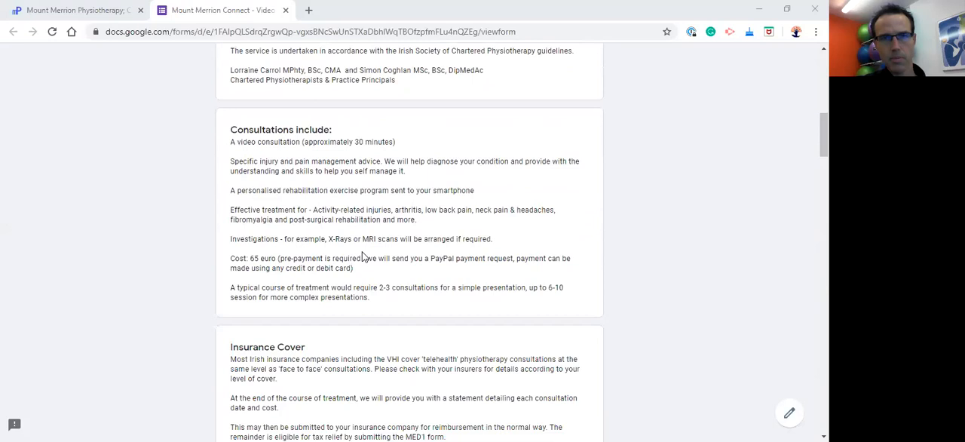
mouse_move(340, 199)
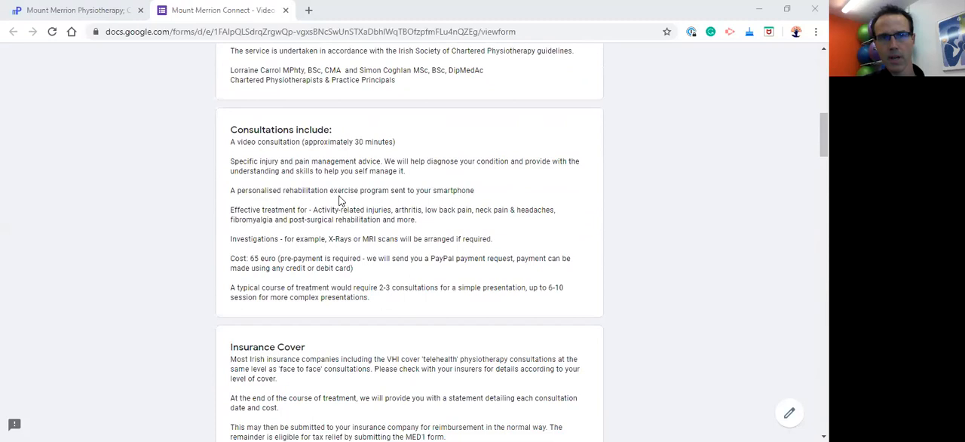
mouse_move(314, 190)
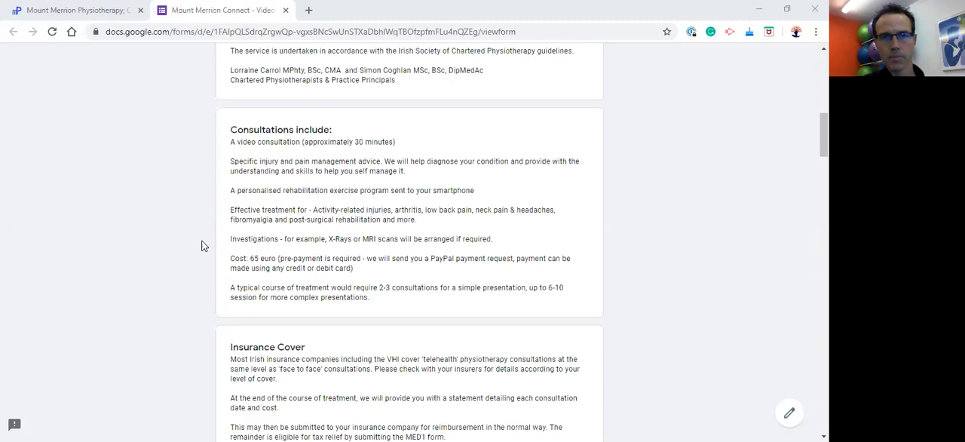
scroll(down, 3)
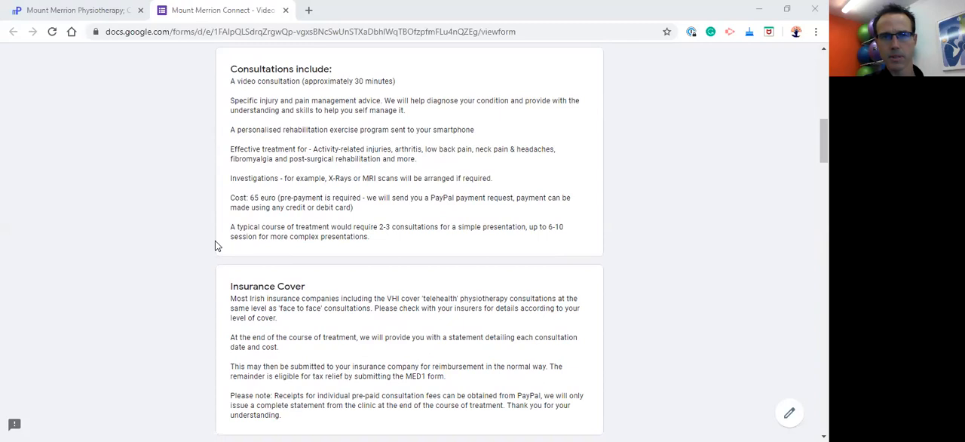
mouse_move(227, 241)
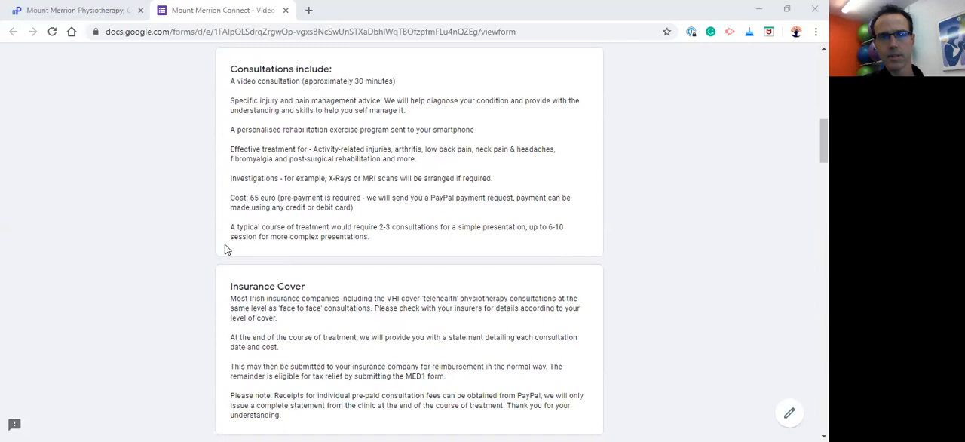
mouse_move(226, 245)
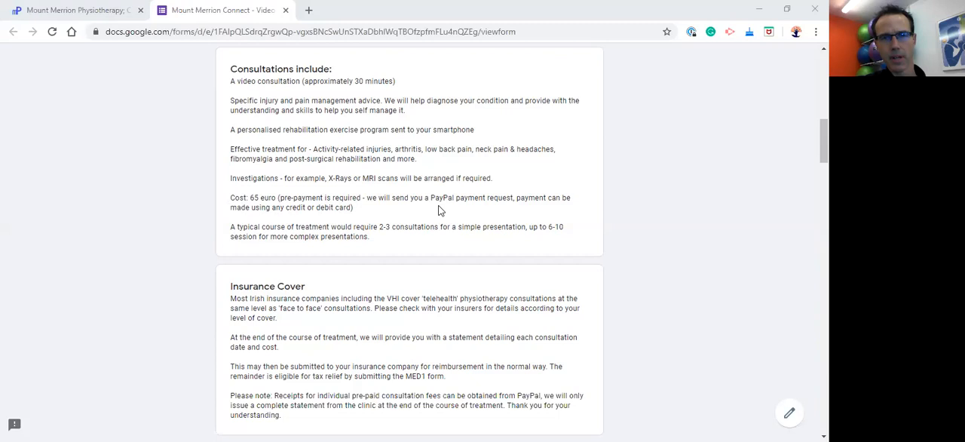
mouse_move(229, 194)
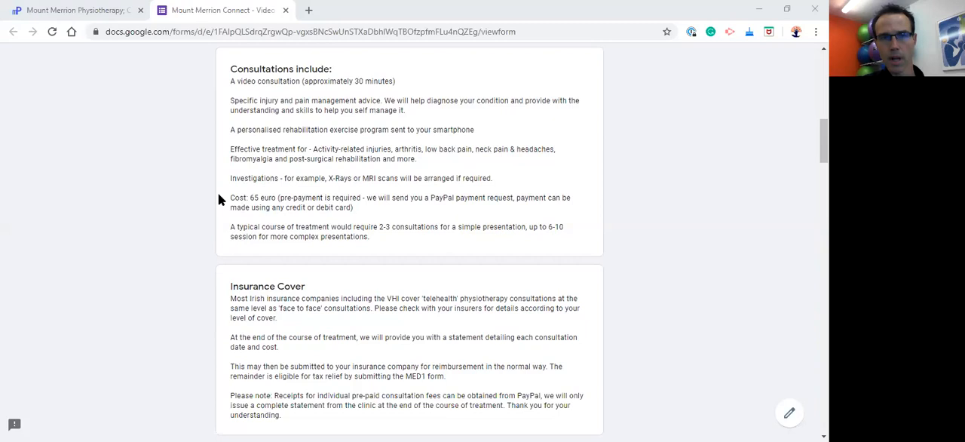
mouse_move(226, 189)
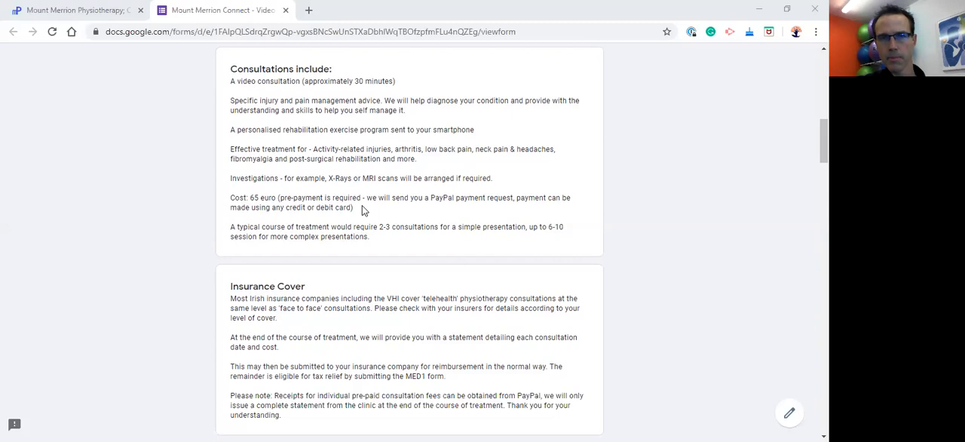
mouse_move(383, 240)
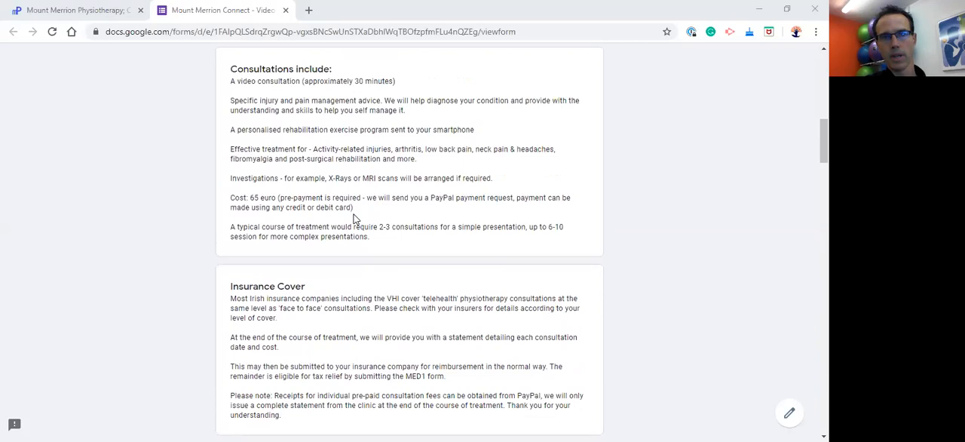
mouse_move(353, 188)
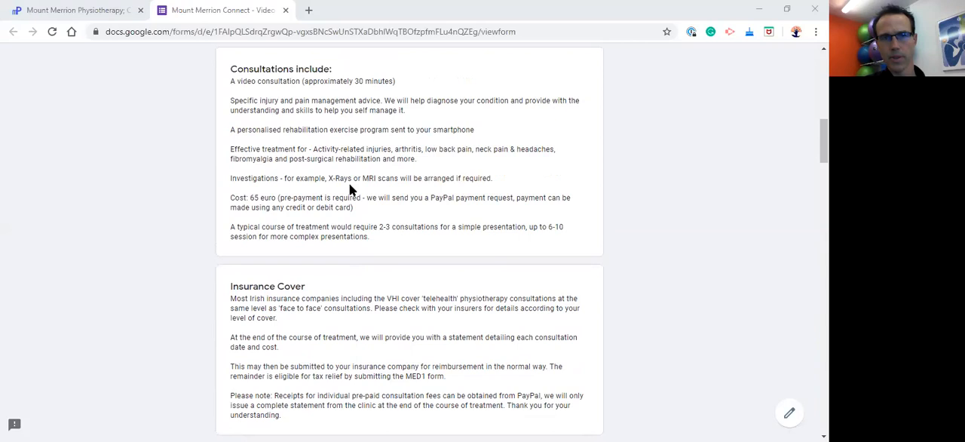
scroll(down, 3)
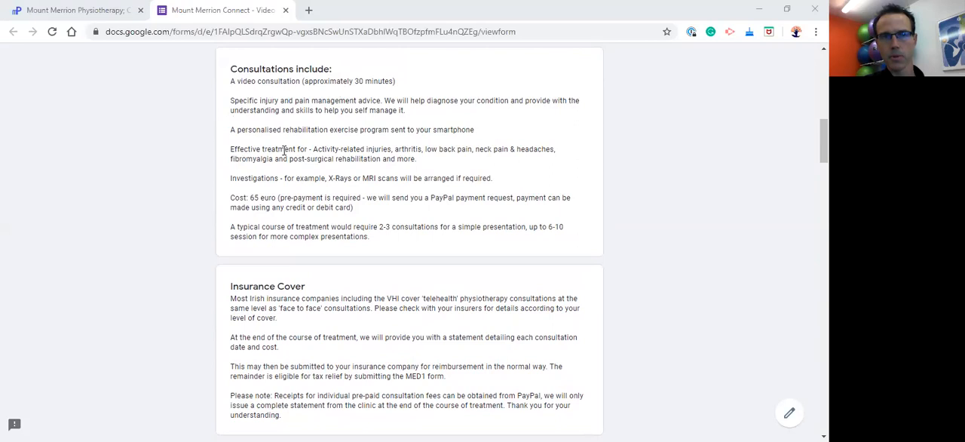
mouse_move(383, 145)
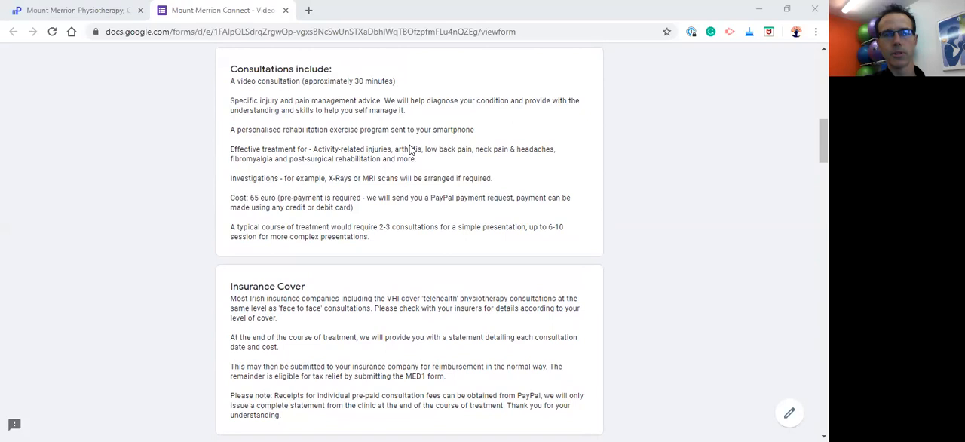
mouse_move(407, 148)
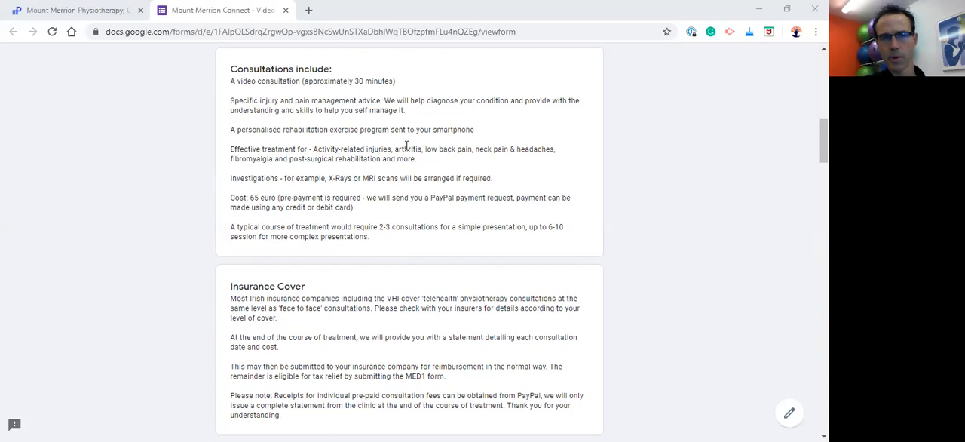
scroll(down, 3)
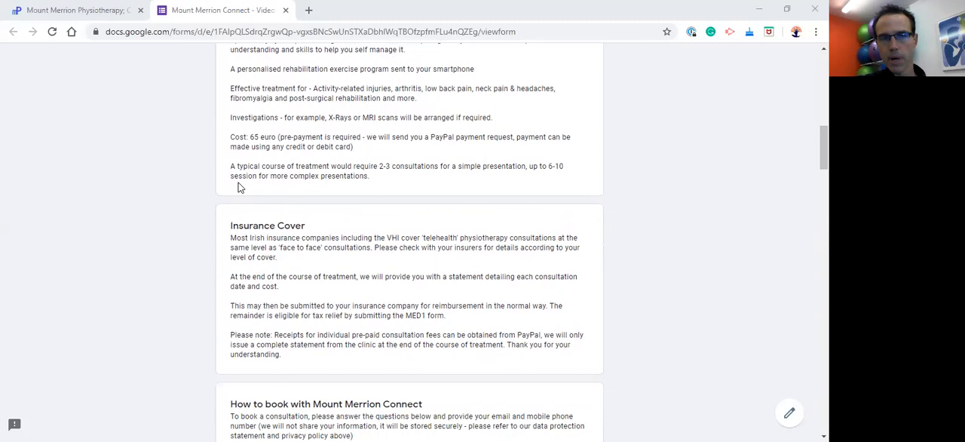
mouse_move(338, 202)
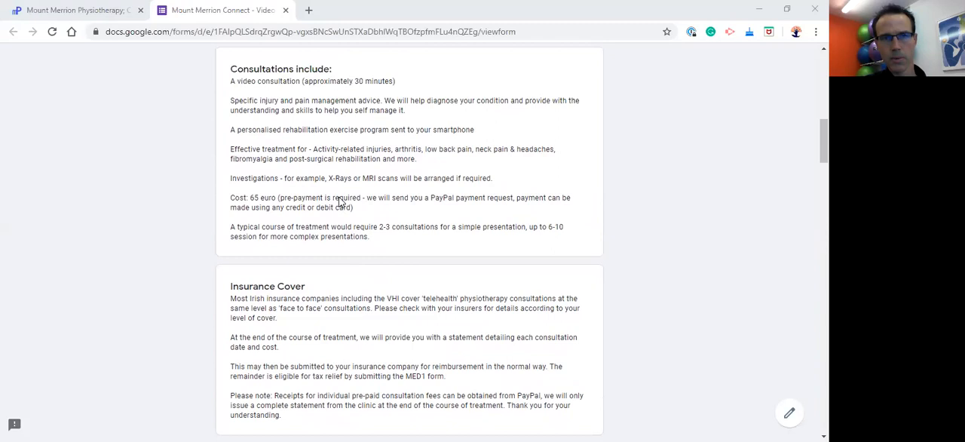
mouse_move(338, 199)
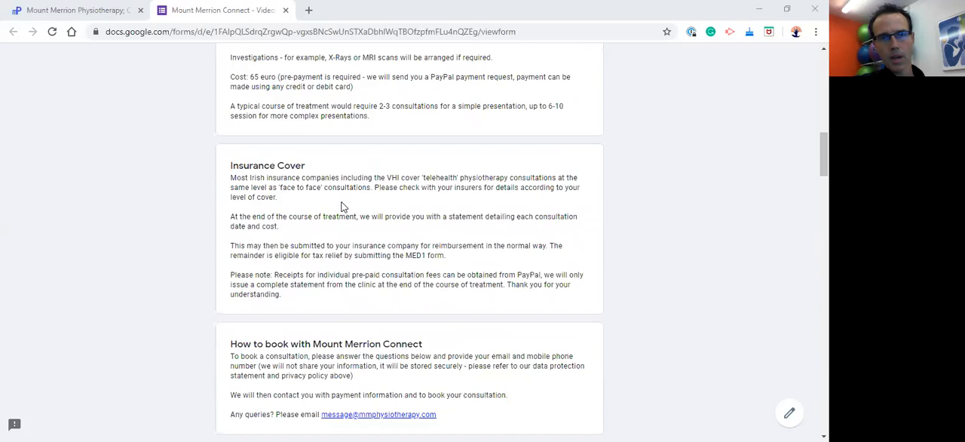
scroll(down, 3)
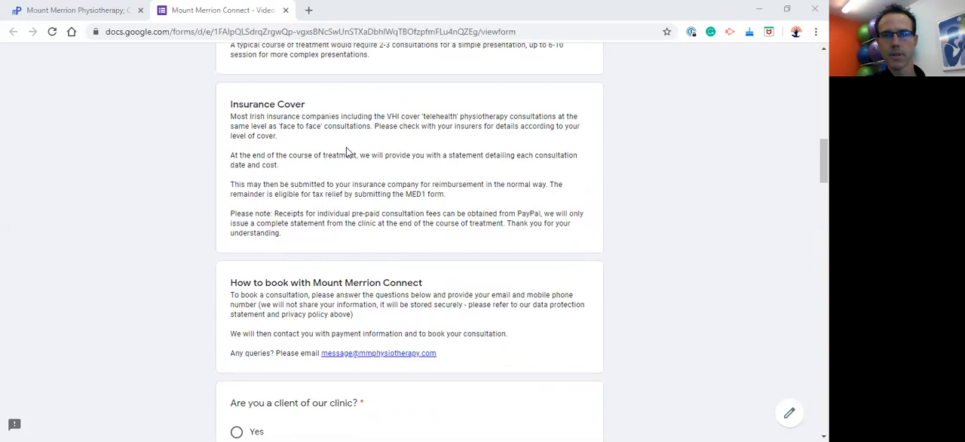
mouse_move(335, 144)
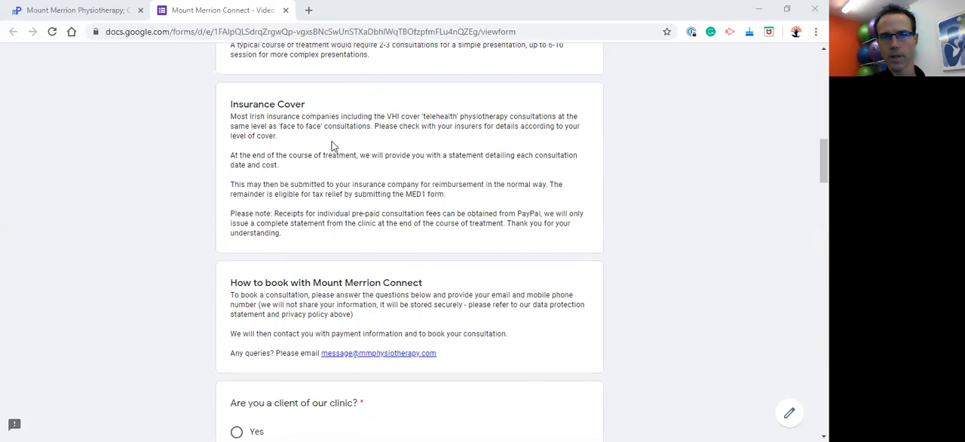
mouse_move(329, 176)
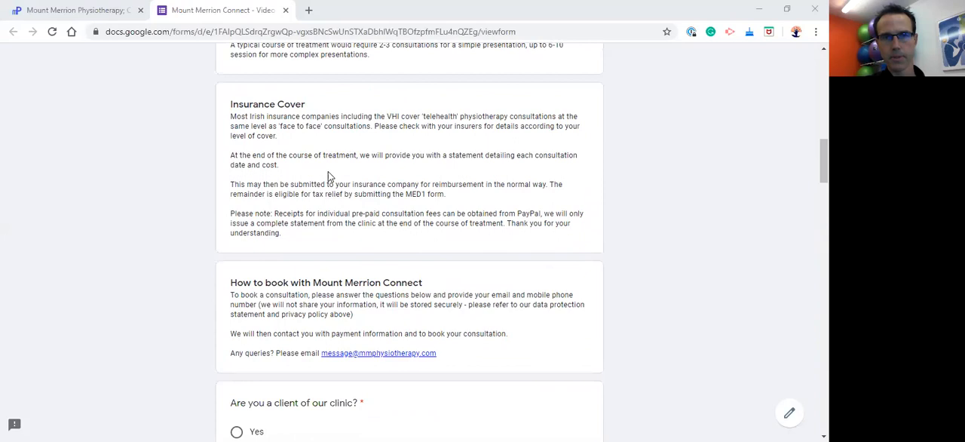
mouse_move(305, 142)
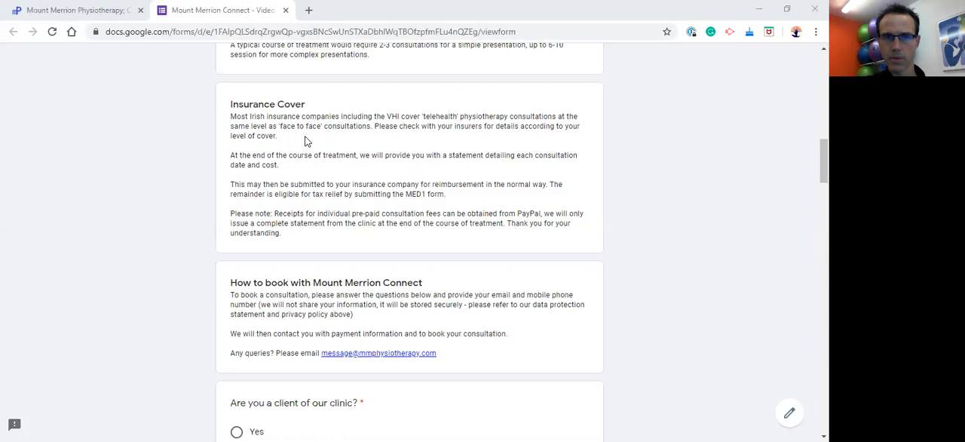
mouse_move(299, 151)
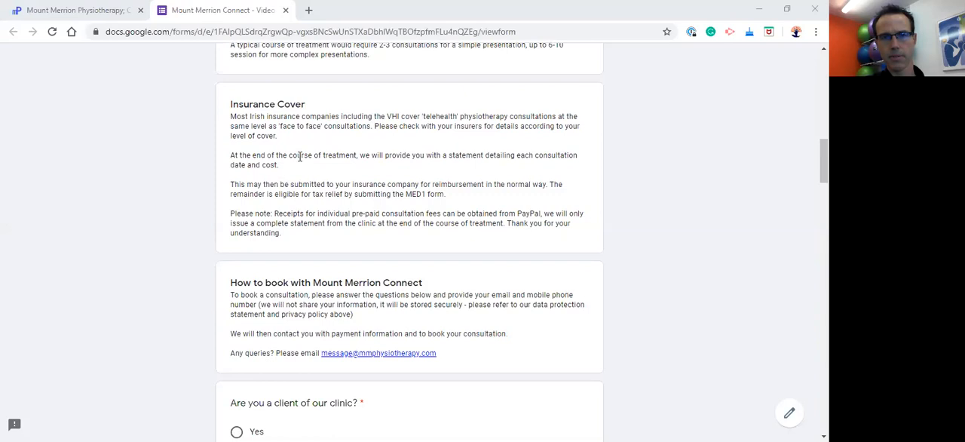
scroll(down, 3)
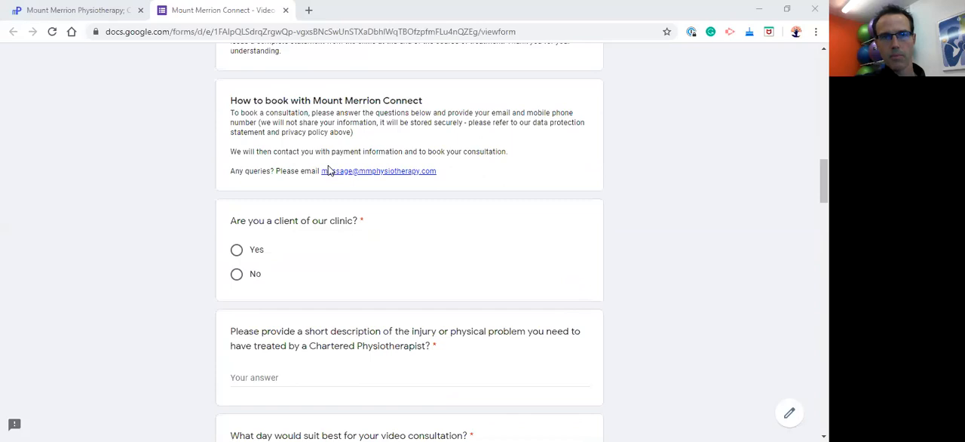
mouse_move(404, 199)
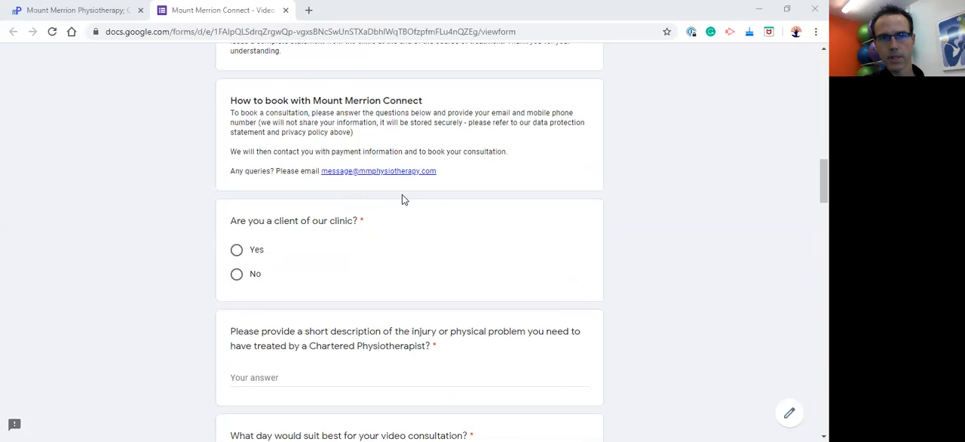
scroll(down, 3)
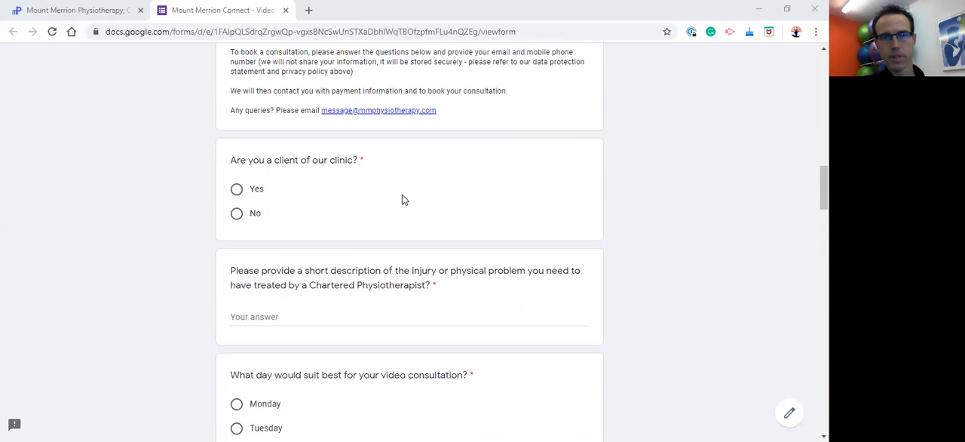
scroll(down, 3)
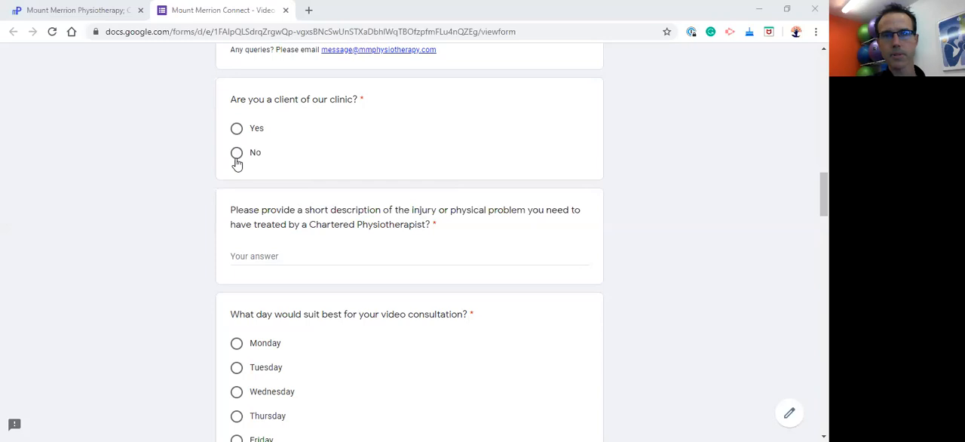
mouse_move(300, 175)
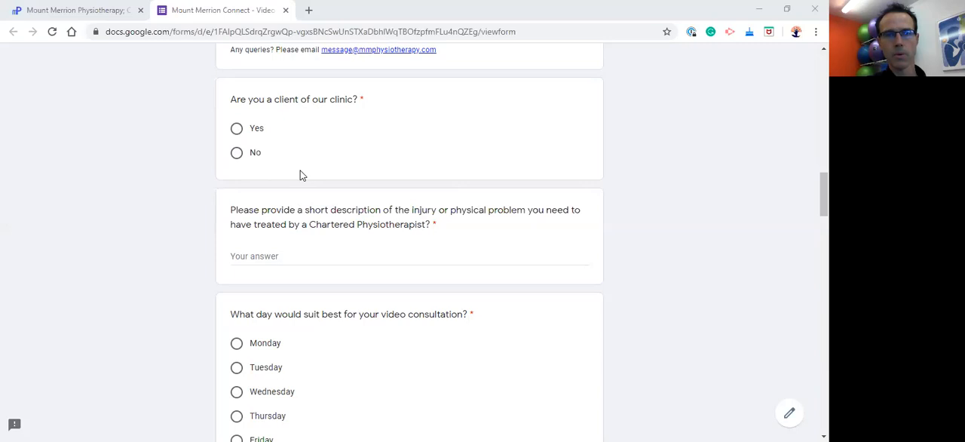
mouse_move(305, 145)
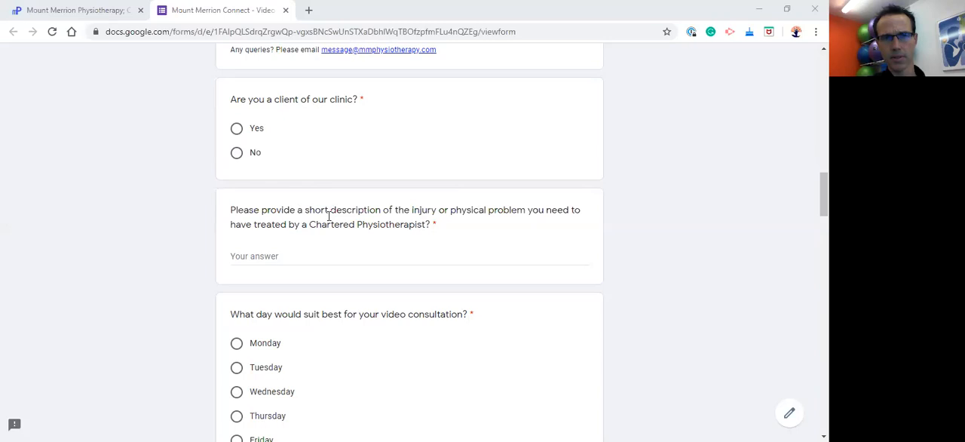
scroll(down, 3)
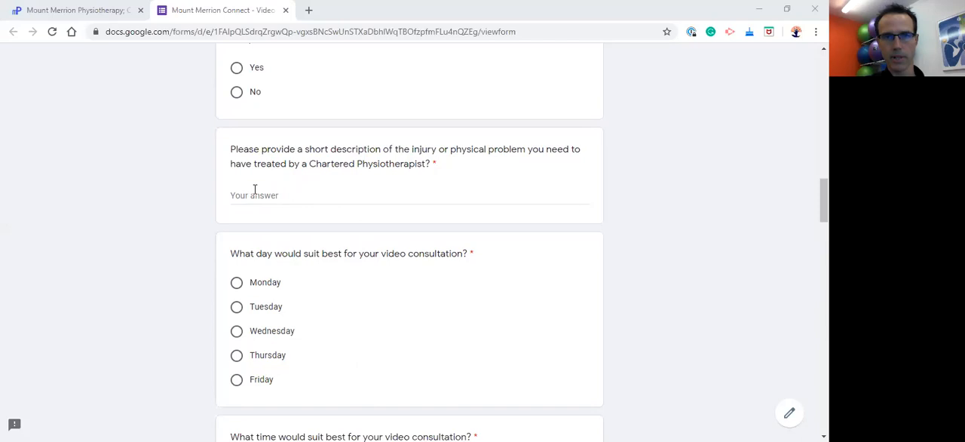
scroll(down, 3)
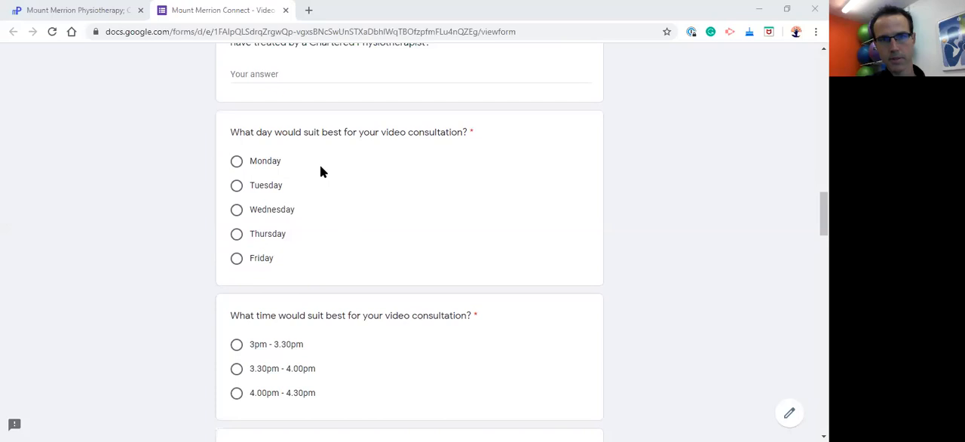
scroll(down, 3)
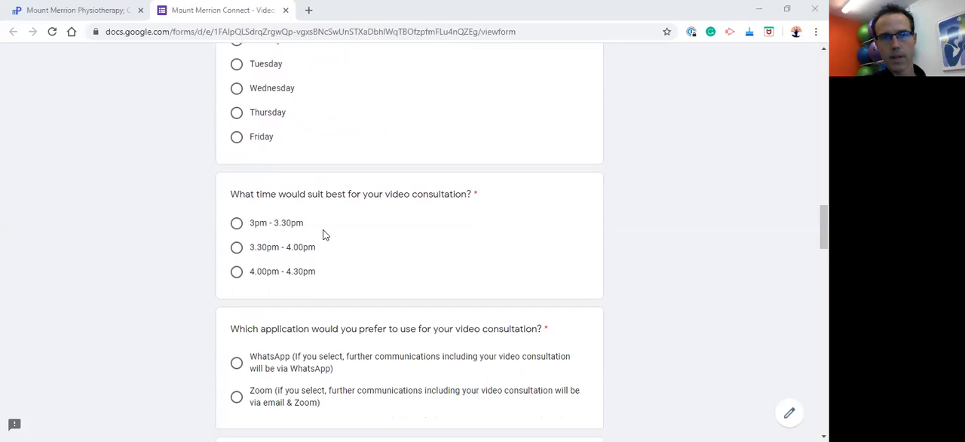
mouse_move(335, 244)
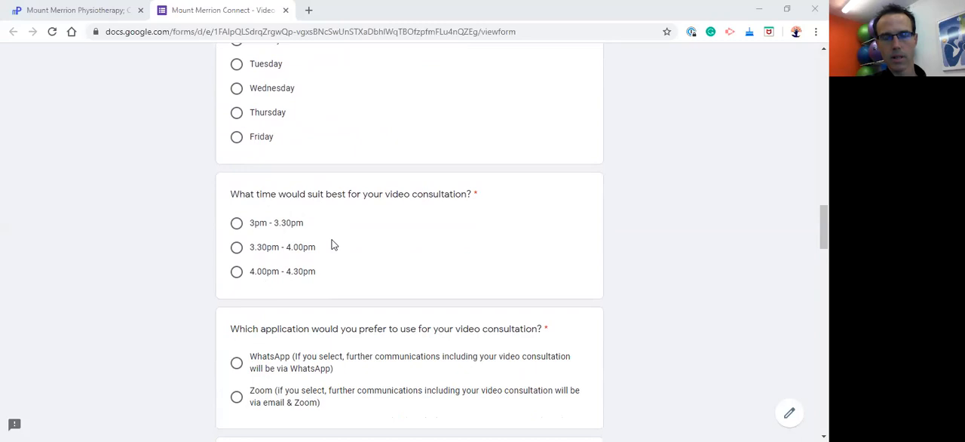
mouse_move(336, 222)
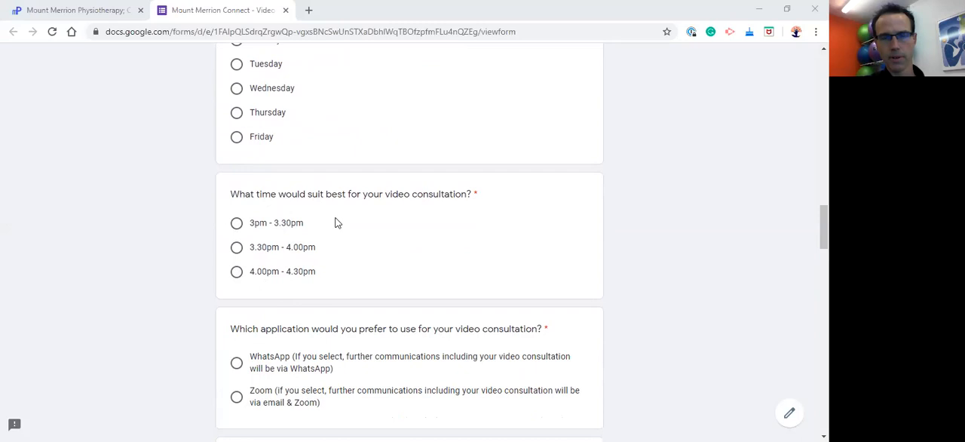
mouse_move(324, 212)
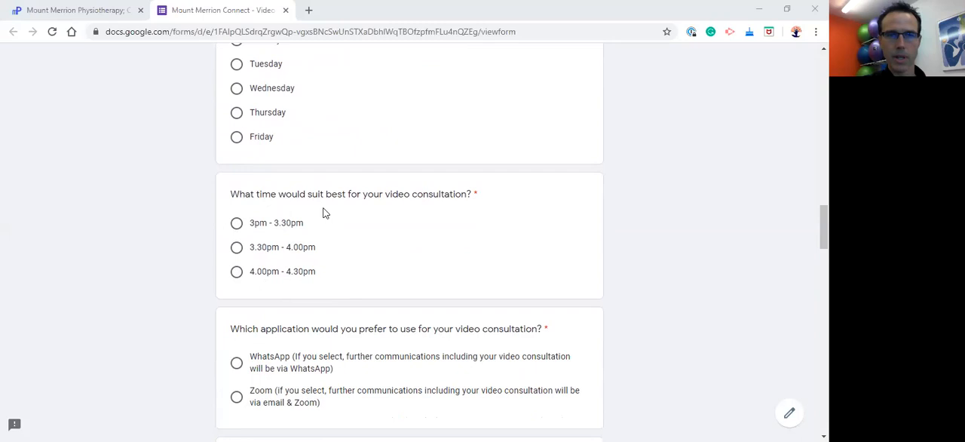
mouse_move(356, 223)
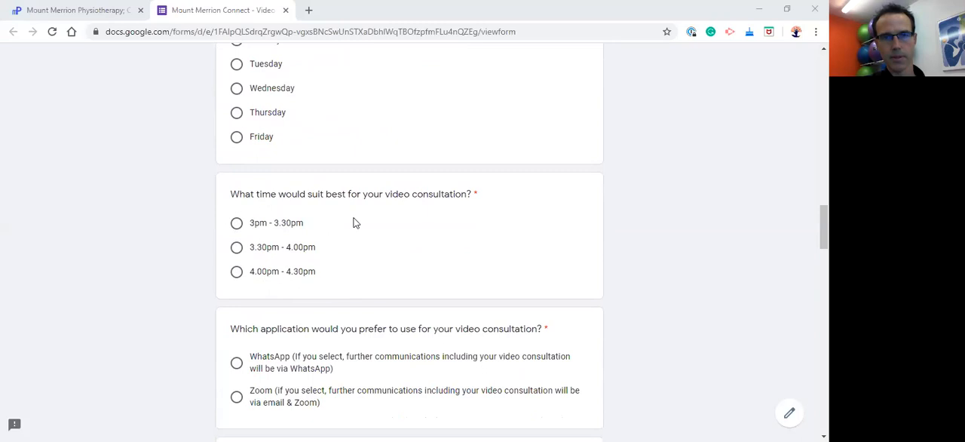
scroll(down, 3)
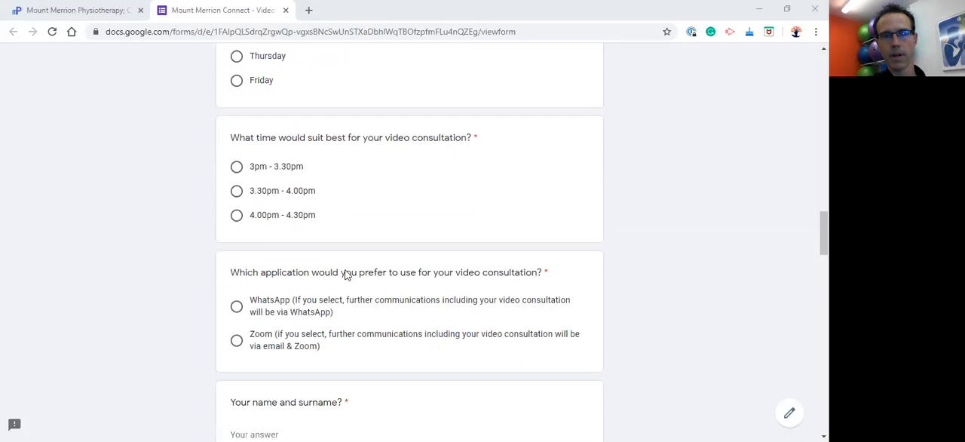
scroll(down, 3)
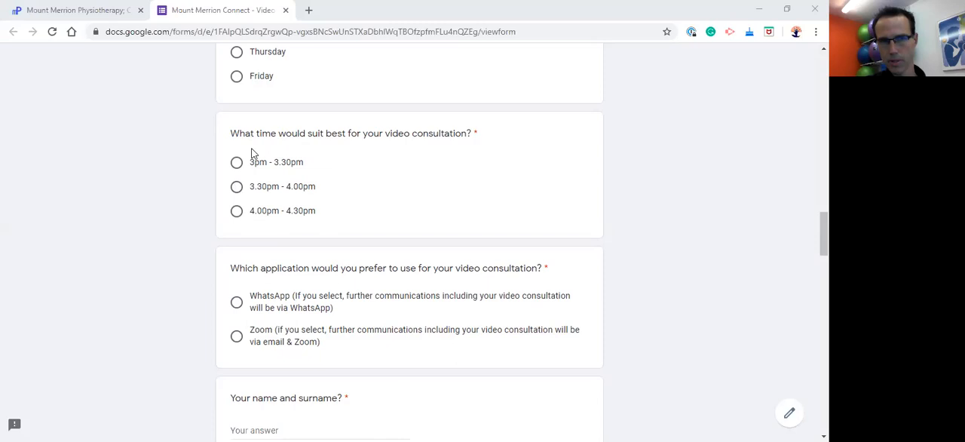
mouse_move(335, 208)
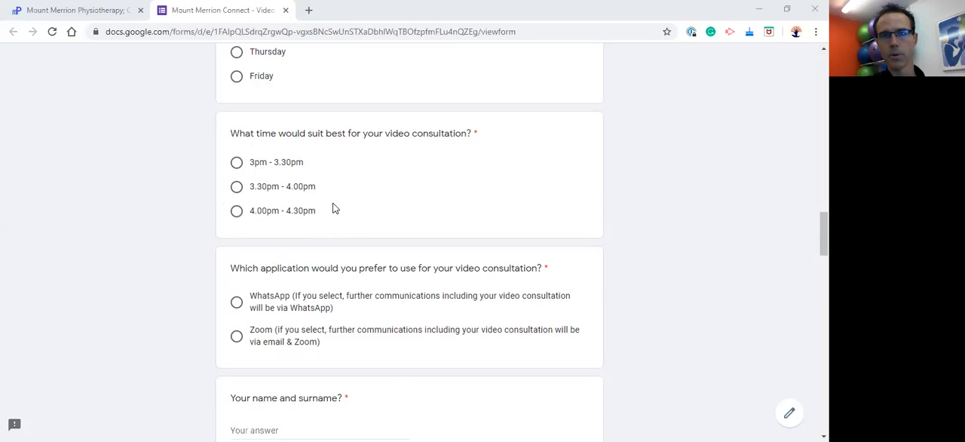
mouse_move(336, 224)
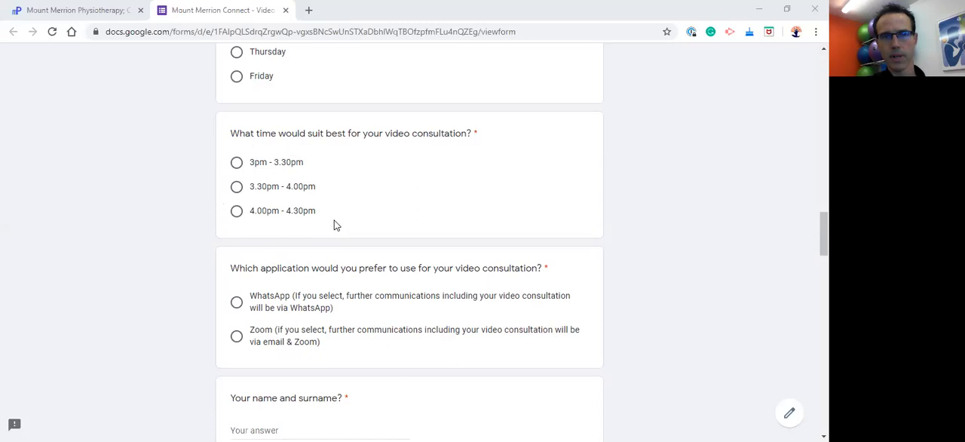
scroll(down, 3)
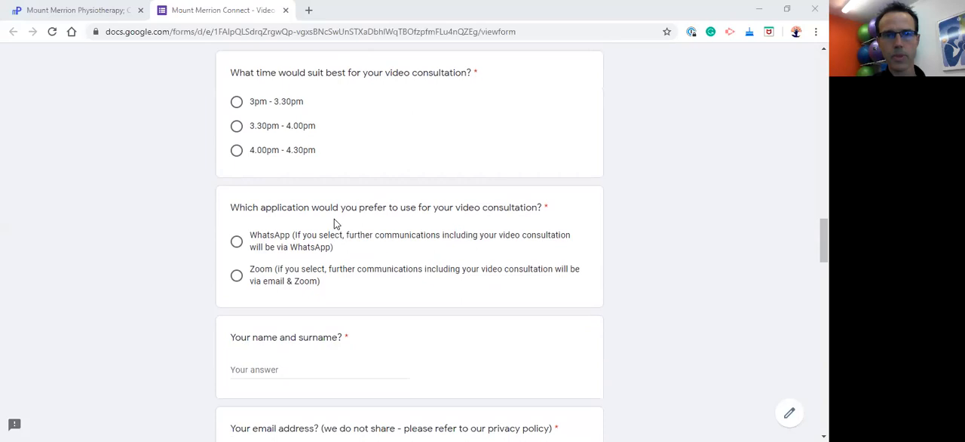
scroll(down, 3)
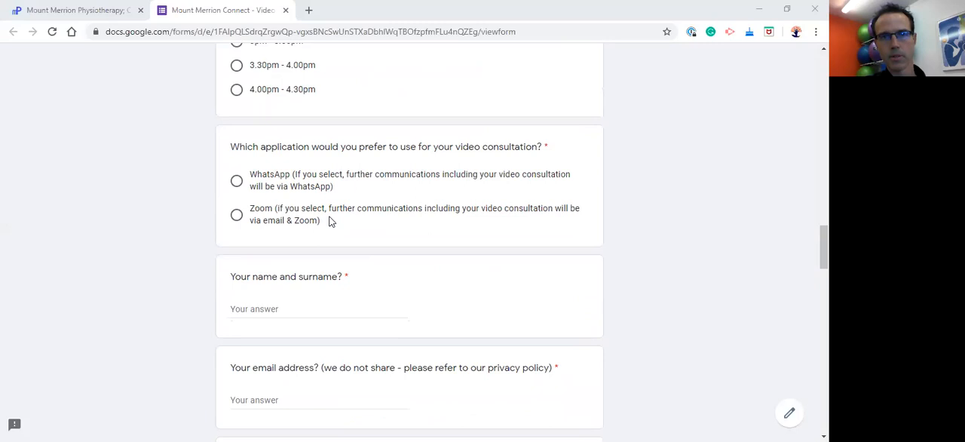
mouse_move(335, 160)
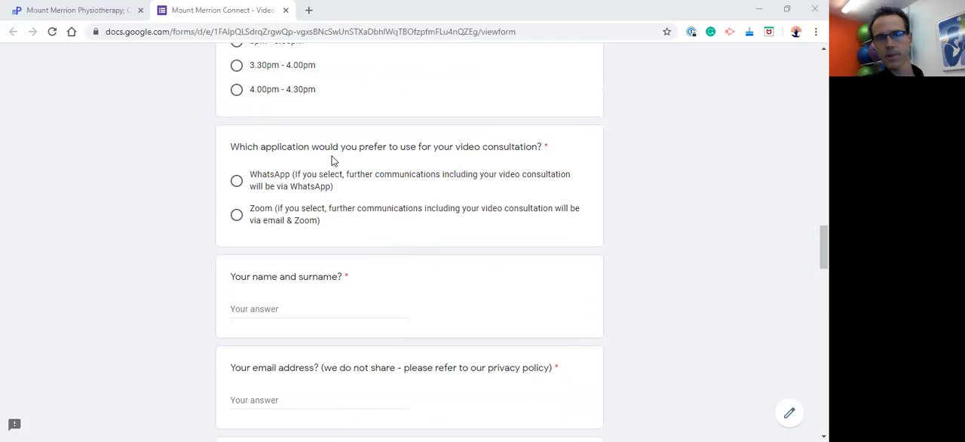
mouse_move(347, 166)
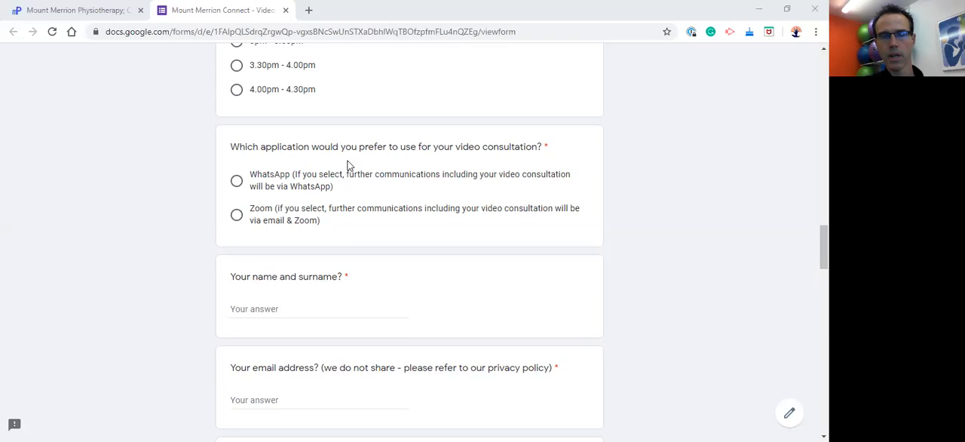
mouse_move(281, 136)
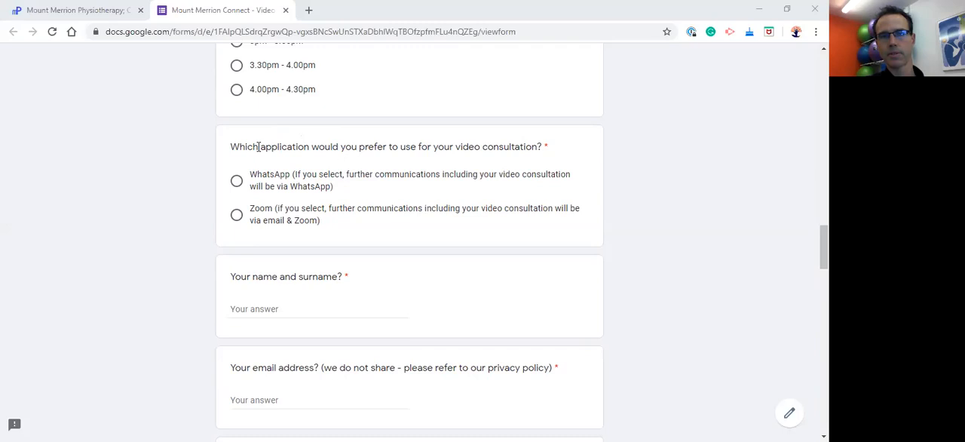
scroll(down, 3)
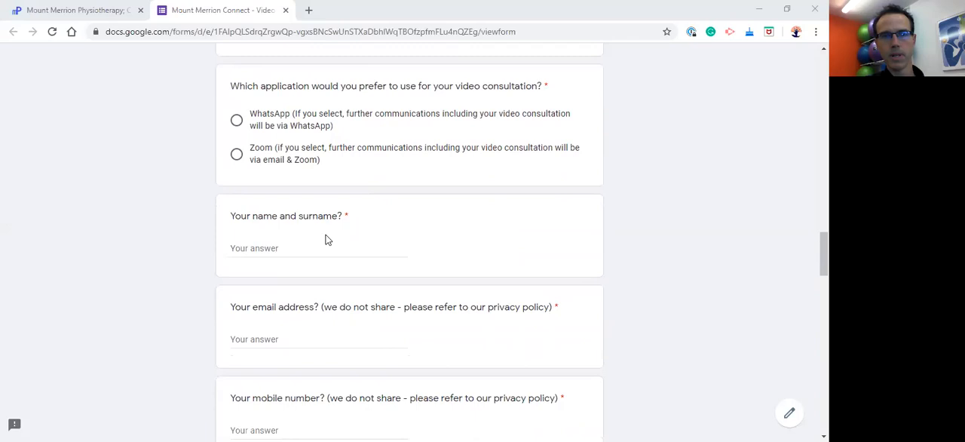
mouse_move(249, 154)
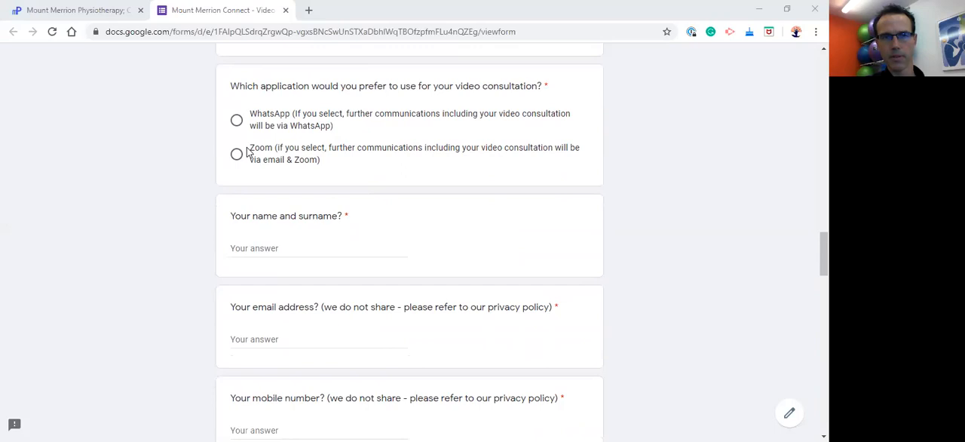
scroll(down, 3)
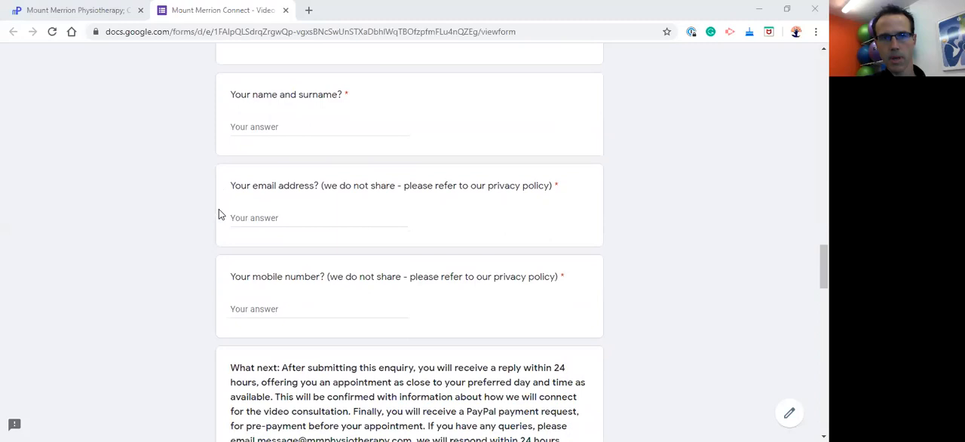
mouse_move(320, 171)
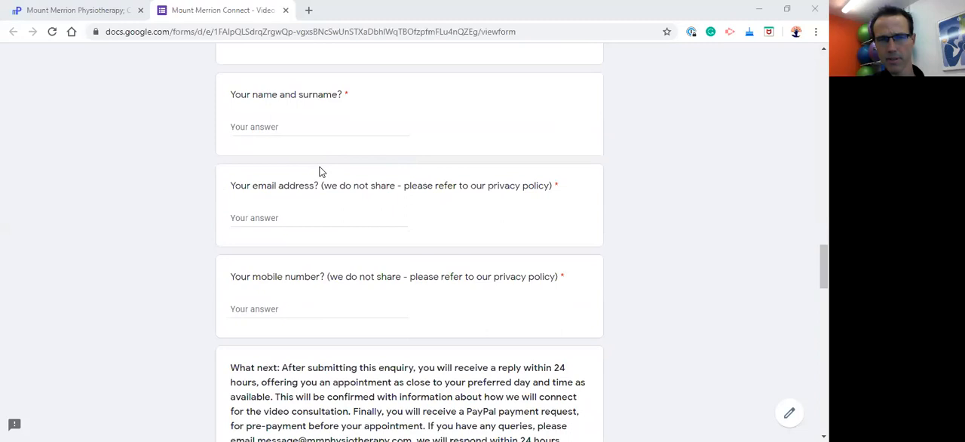
mouse_move(407, 208)
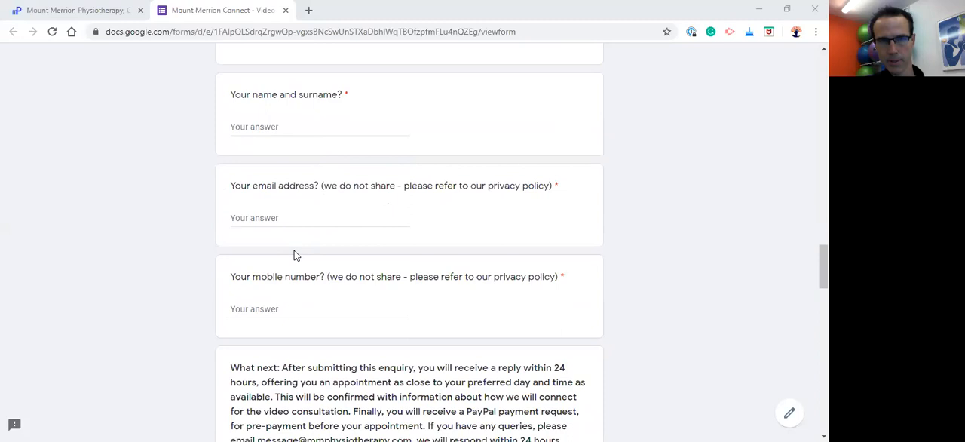
scroll(down, 3)
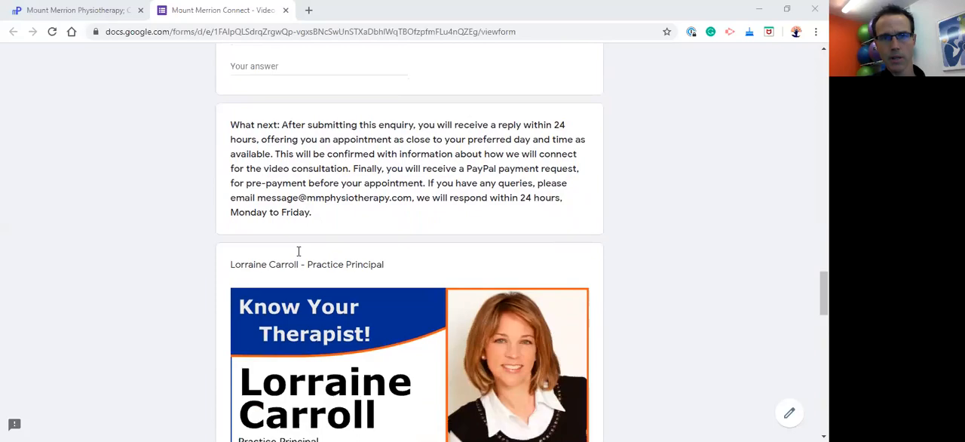
scroll(down, 3)
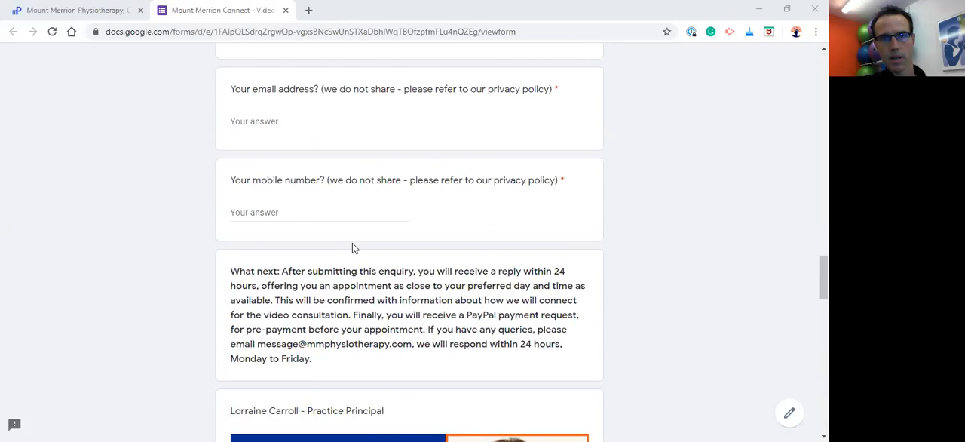
scroll(down, 3)
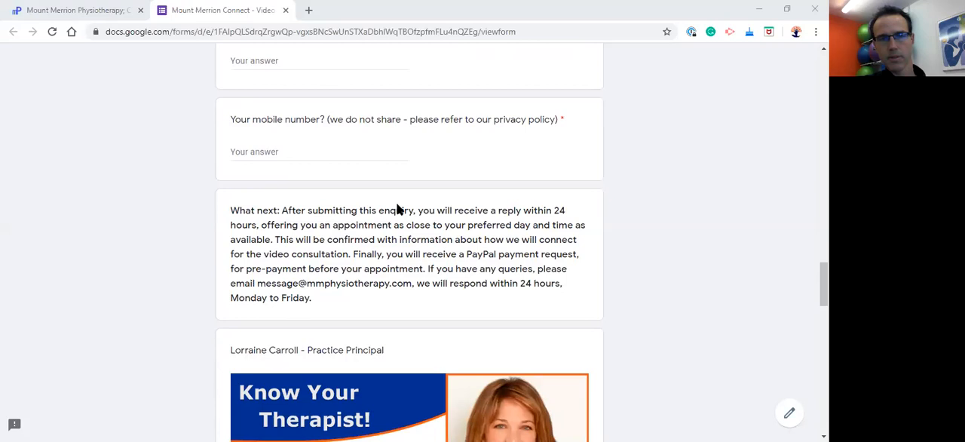
mouse_move(338, 262)
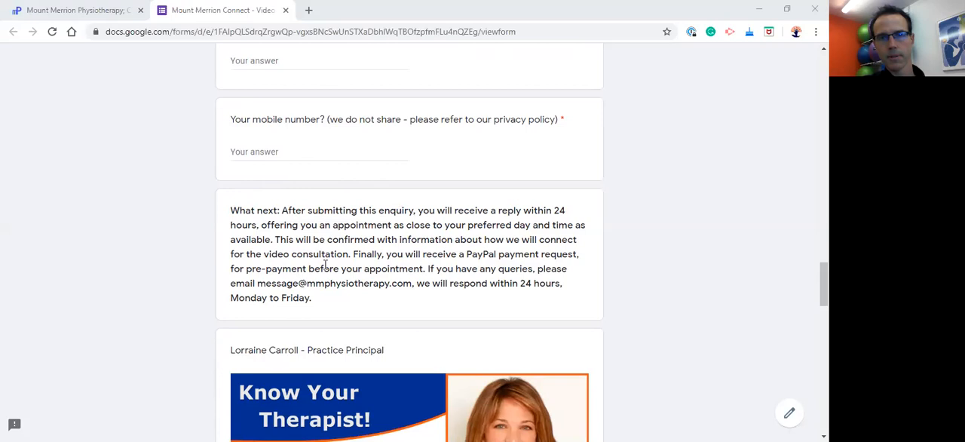
mouse_move(324, 305)
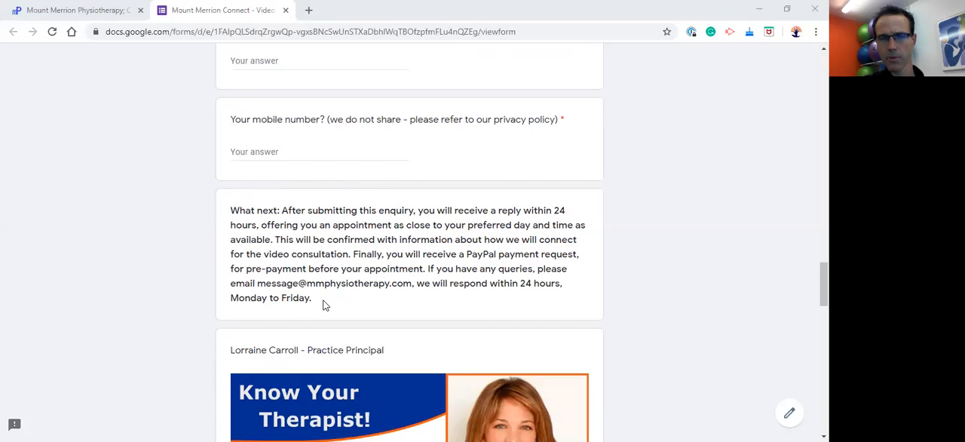
mouse_move(437, 285)
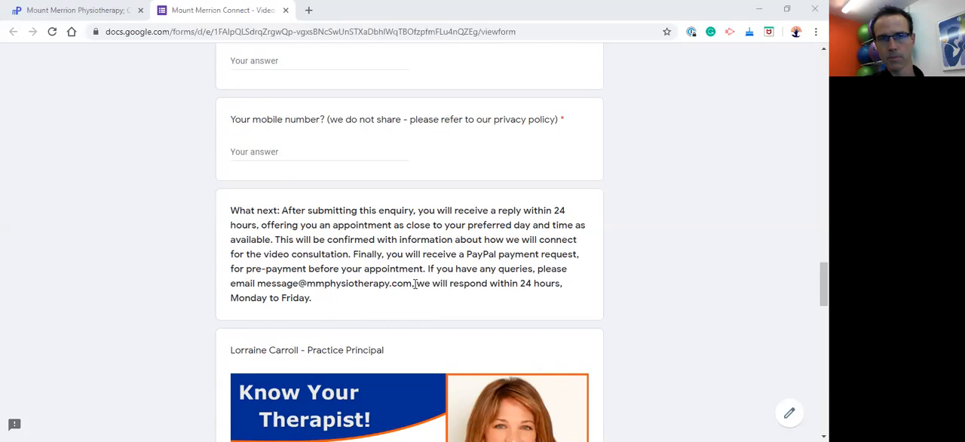
mouse_move(343, 304)
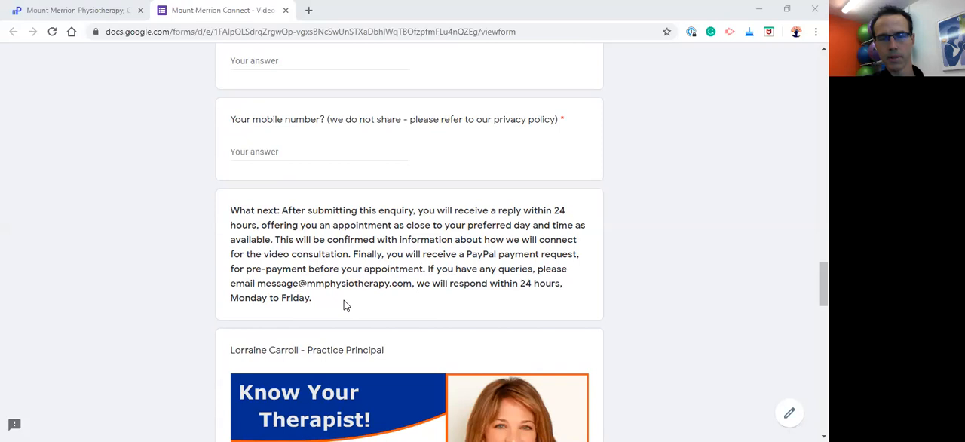
mouse_move(377, 297)
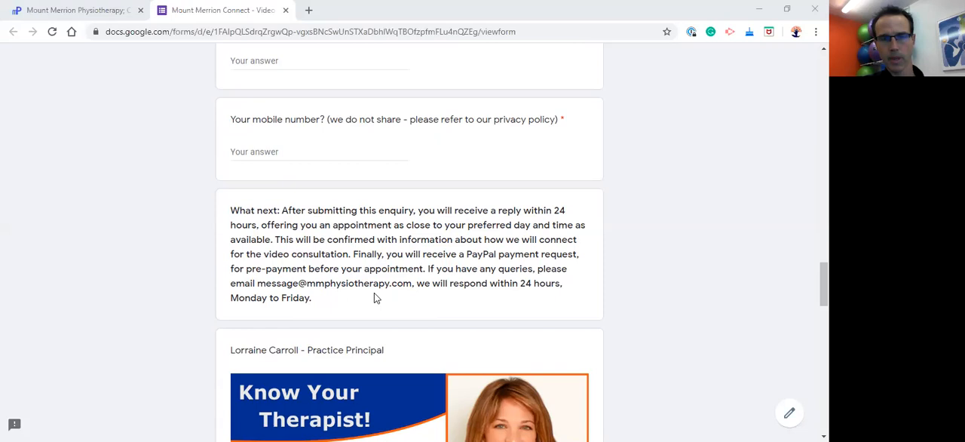
mouse_move(350, 318)
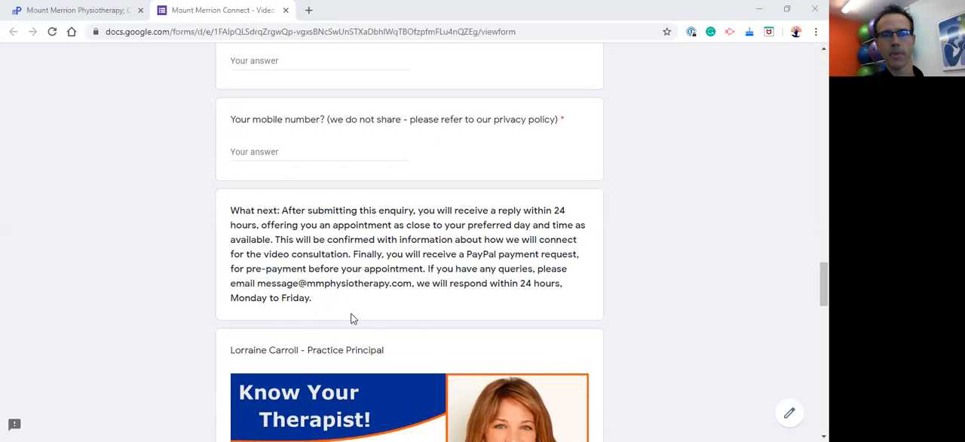